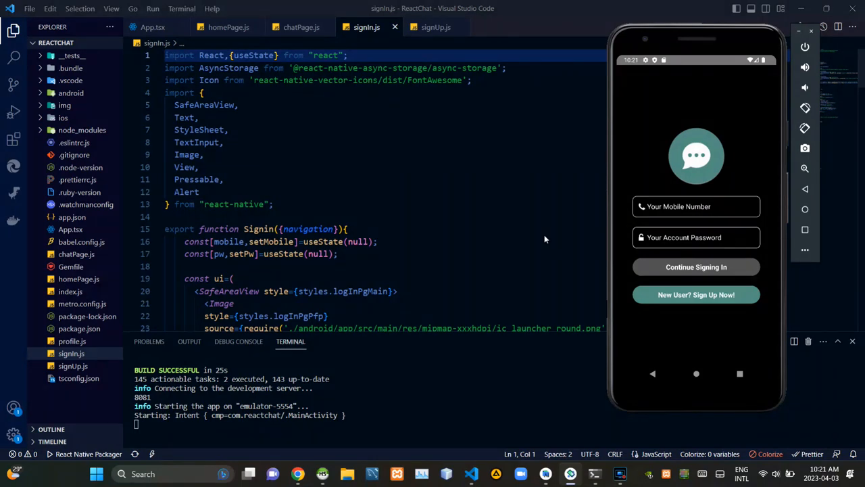
{"action": "mouse_move", "coordinate": [672, 354]}
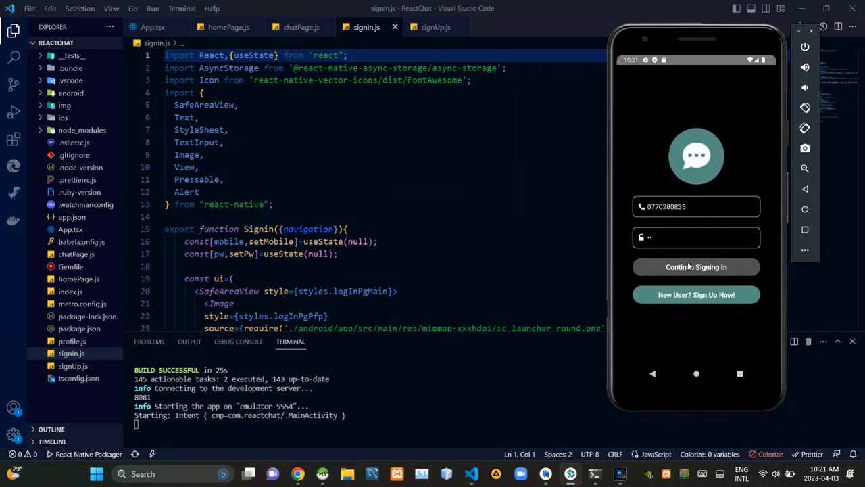
- Submit the entered mobile number and password with Continue Signing In
{"action": "left_click", "coordinate": [696, 266]}
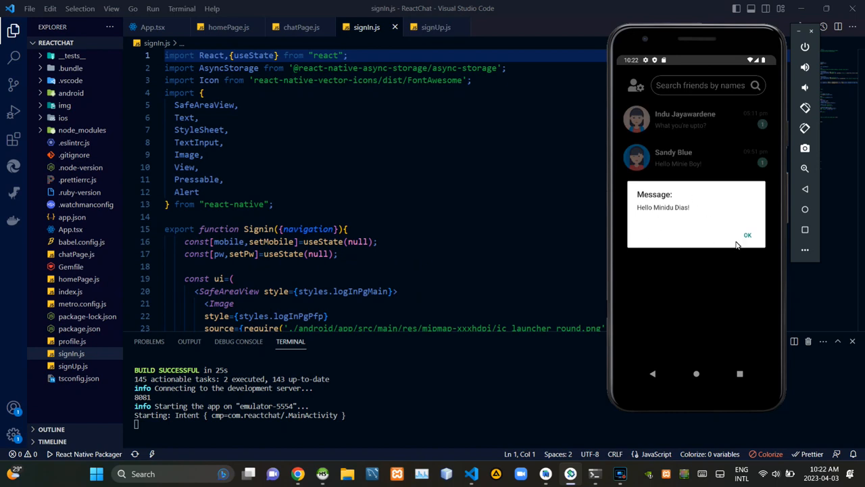
{"action": "mouse_move", "coordinate": [722, 219]}
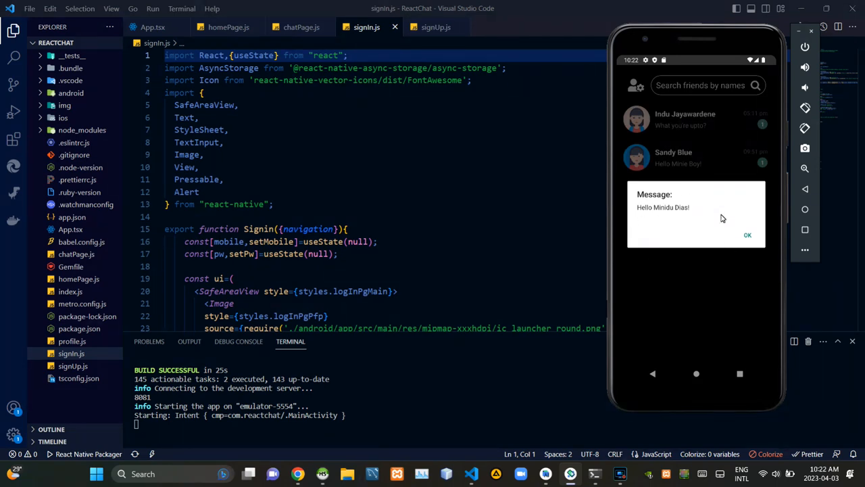
{"action": "mouse_move", "coordinate": [741, 242]}
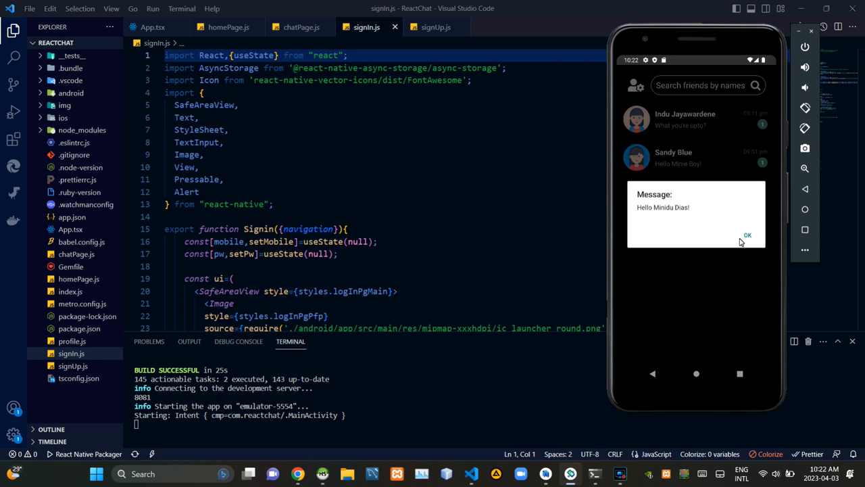
- Dismiss the greeting Message dialog with OK to reveal the chat list
{"action": "left_click", "coordinate": [747, 235]}
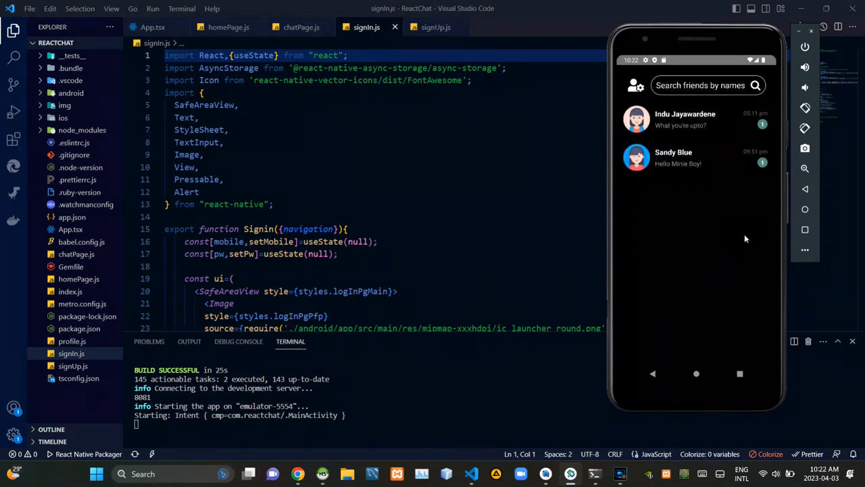
{"action": "mouse_move", "coordinate": [714, 107]}
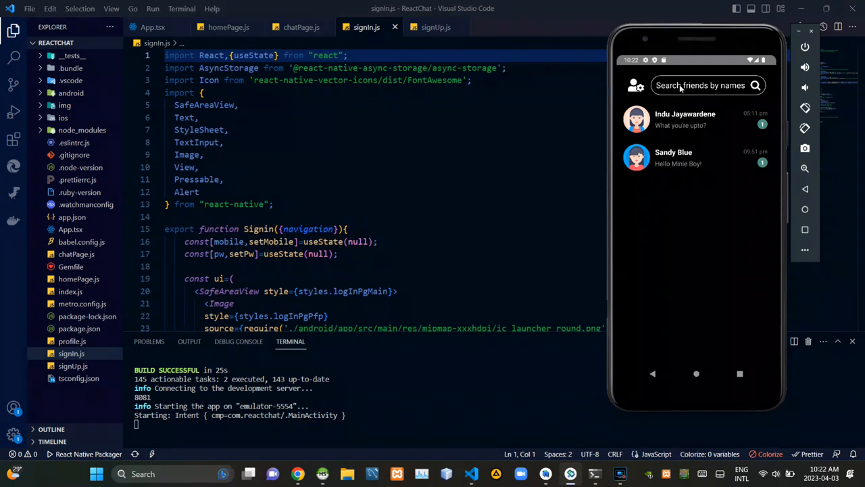
{"action": "mouse_move", "coordinate": [720, 242]}
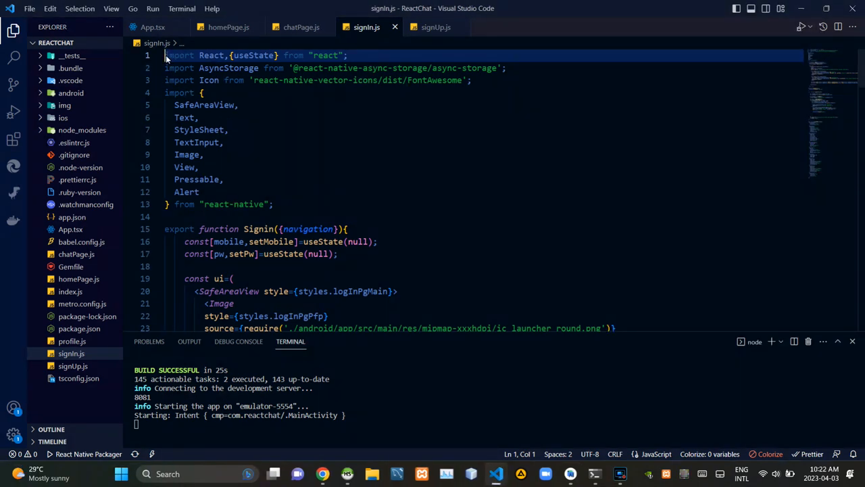
{"action": "mouse_move", "coordinate": [223, 70]}
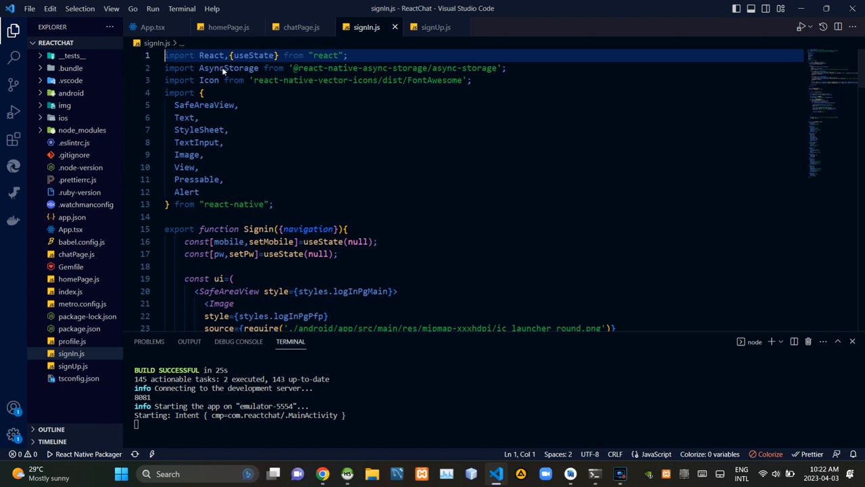
{"action": "mouse_move", "coordinate": [276, 103]}
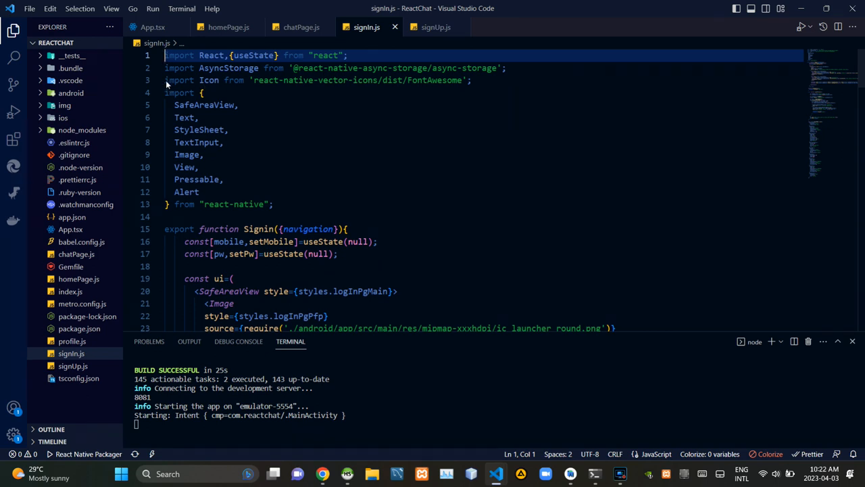
{"action": "left_click_drag", "start_coordinate": [165, 80], "coordinate": [300, 80]}
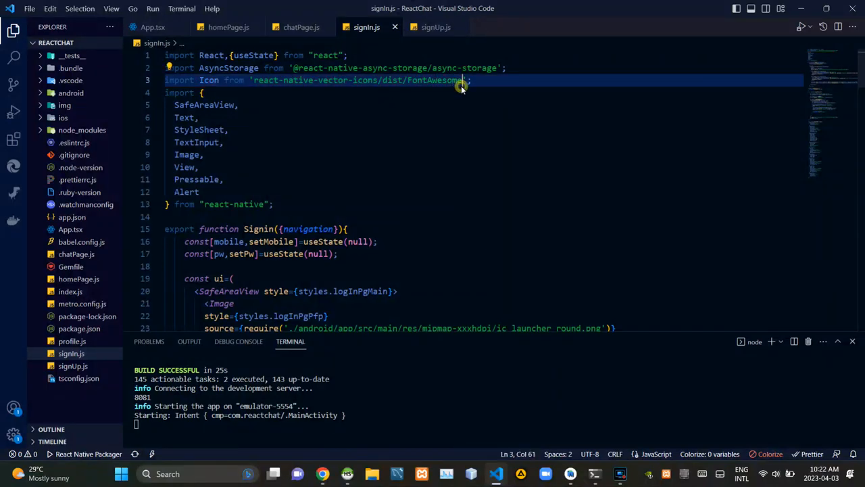
{"action": "double_click", "coordinate": [358, 80]}
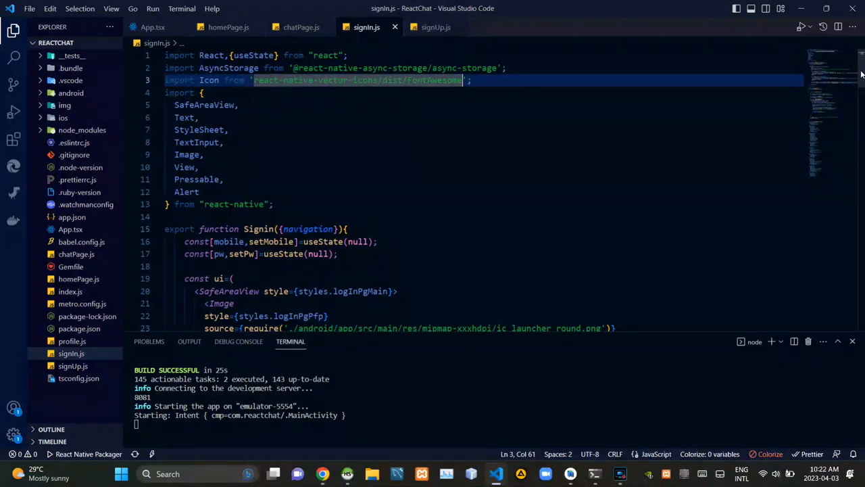
{"action": "scroll", "scroll_direction": "down", "scroll_amount": 3}
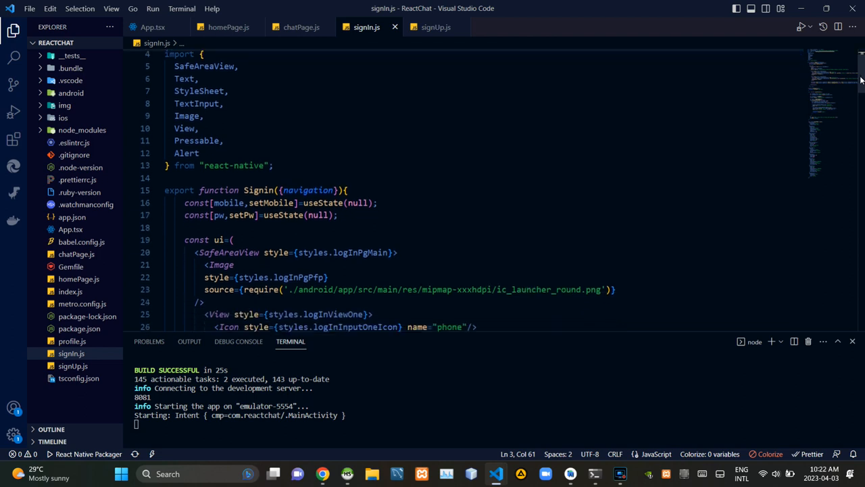
{"action": "scroll", "scroll_direction": "down", "scroll_amount": 3}
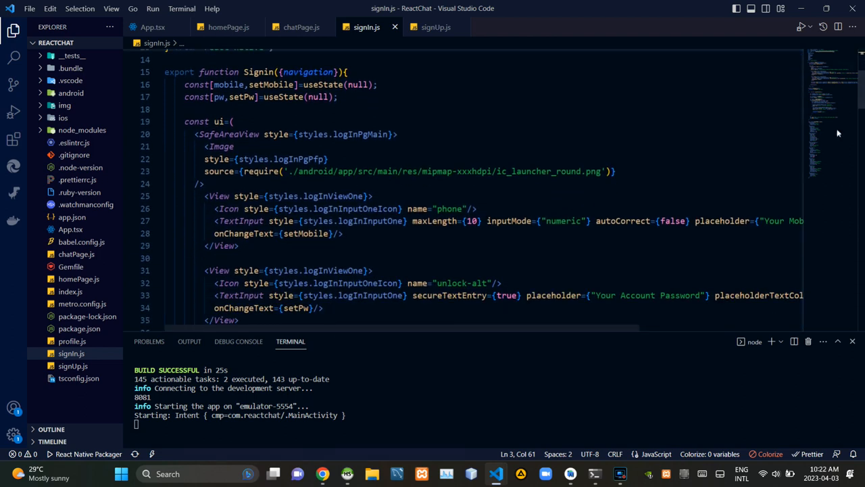
{"action": "mouse_move", "coordinate": [259, 72]}
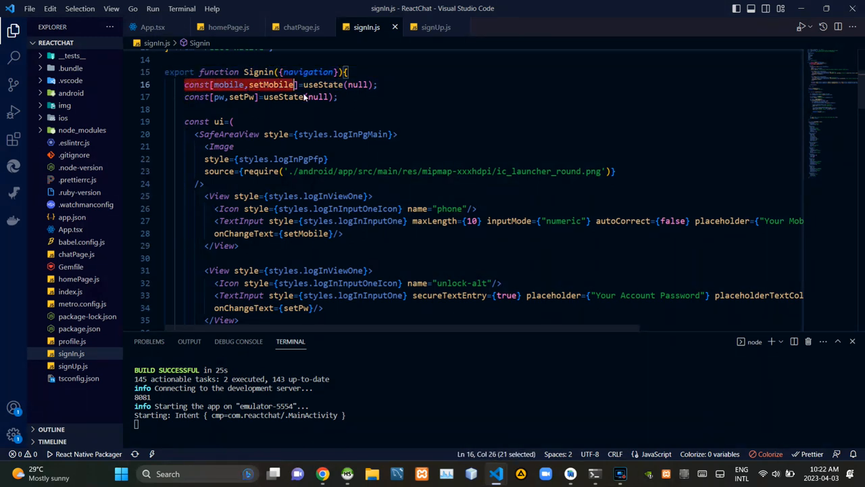
{"action": "left_click_drag", "start_coordinate": [294, 84], "coordinate": [338, 97]}
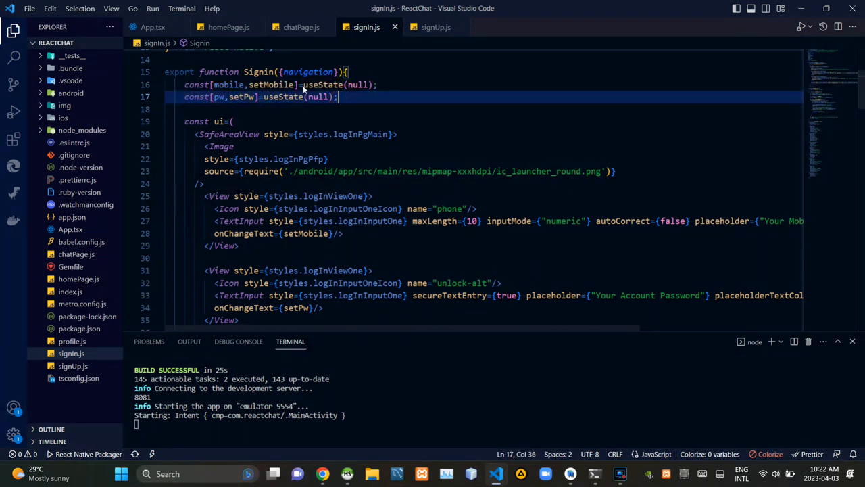
{"action": "left_click", "coordinate": [367, 84]}
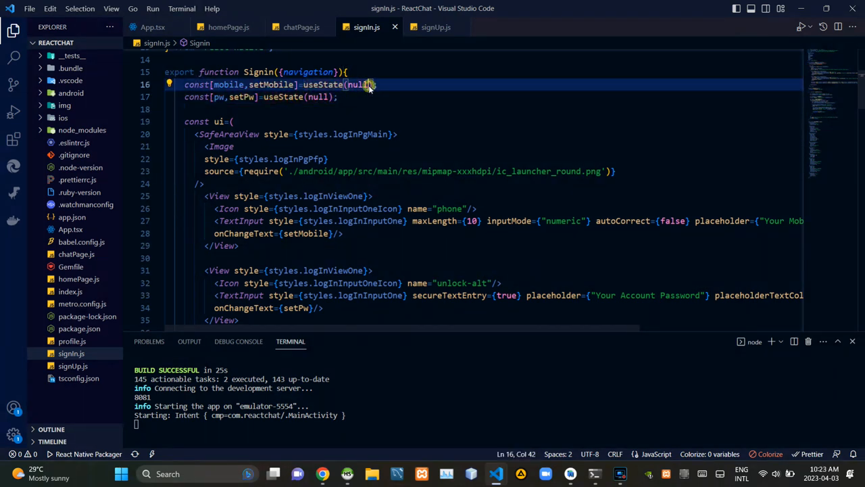
{"action": "double_click", "coordinate": [283, 98]}
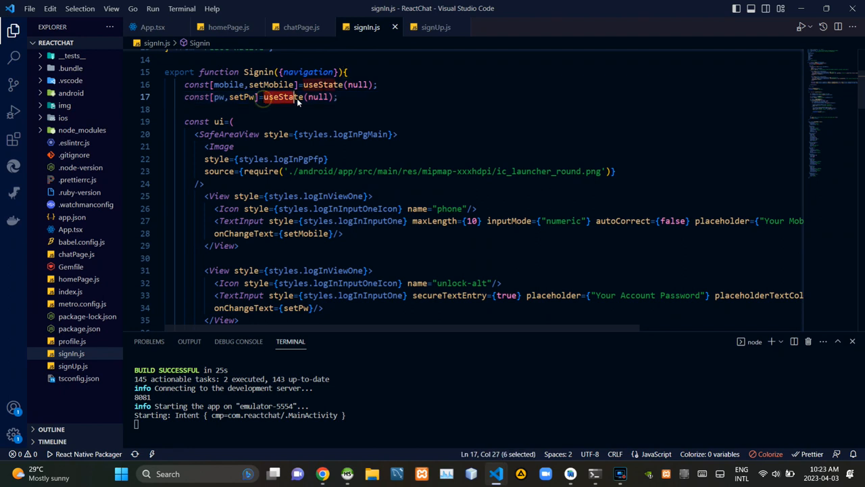
{"action": "left_click", "coordinate": [332, 98]}
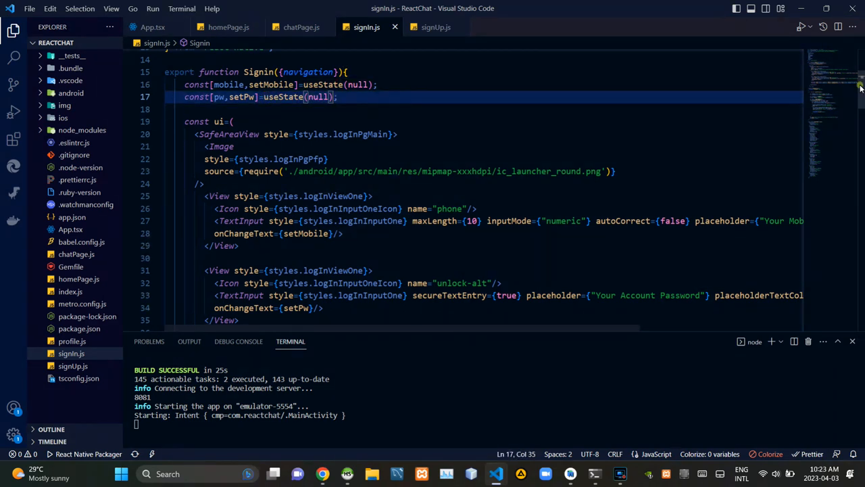
{"action": "scroll", "scroll_direction": "down", "scroll_amount": 3}
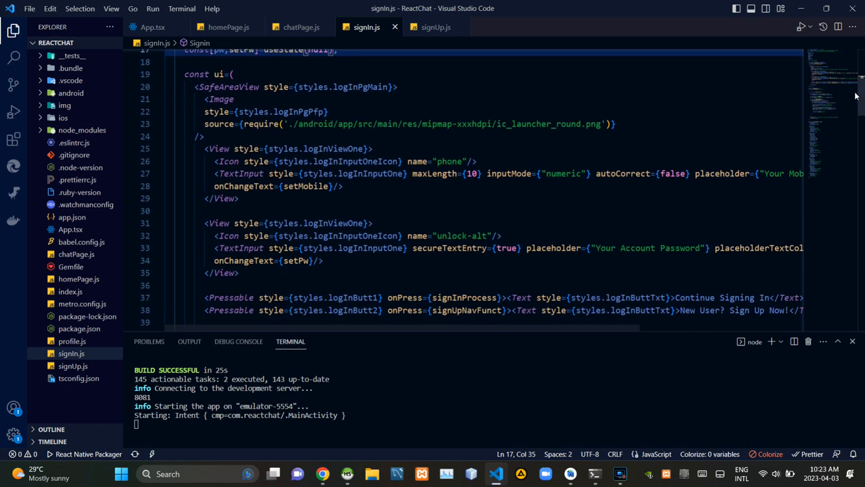
{"action": "scroll", "scroll_direction": "down", "scroll_amount": 3}
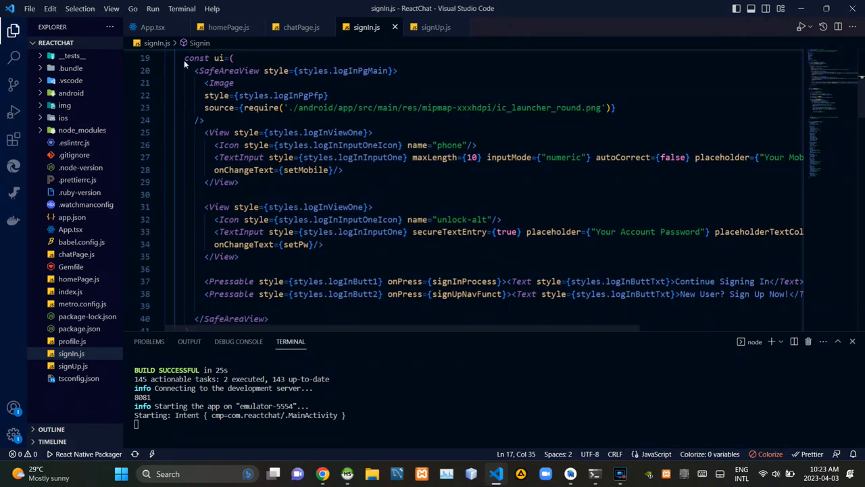
{"action": "double_click", "coordinate": [219, 58]}
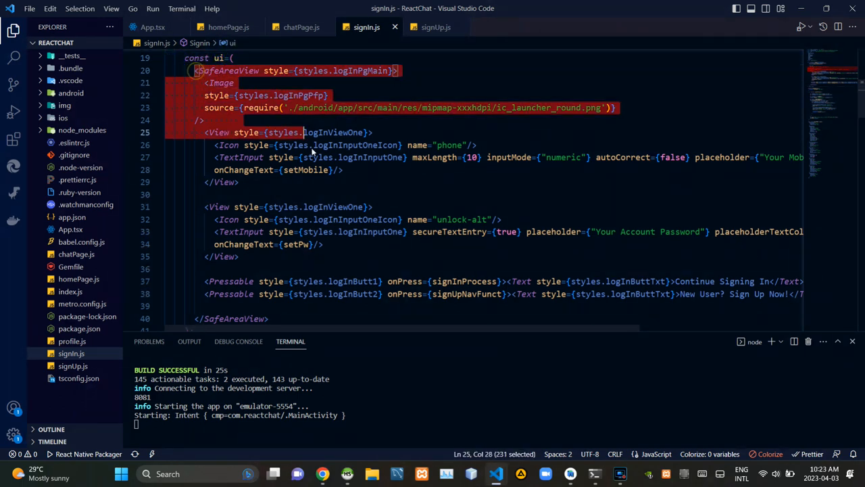
{"action": "left_click", "coordinate": [341, 293]}
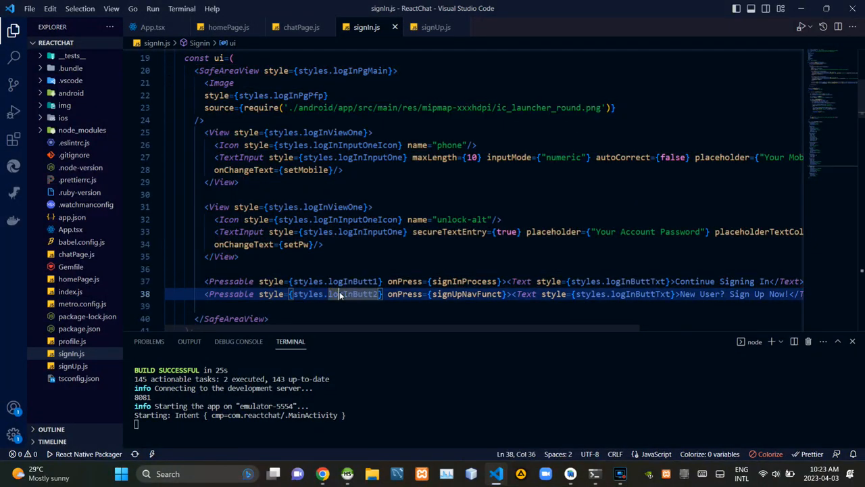
{"action": "mouse_move", "coordinate": [736, 213]}
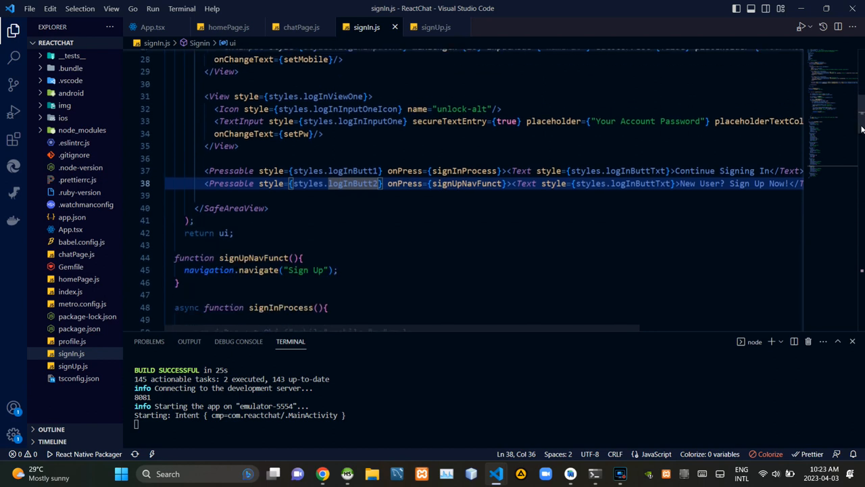
{"action": "scroll", "scroll_direction": "down", "scroll_amount": 3}
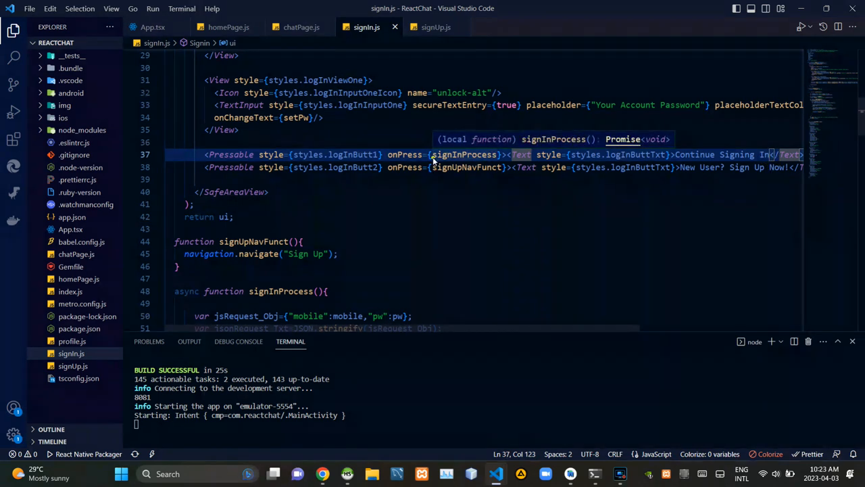
{"action": "double_click", "coordinate": [465, 154]}
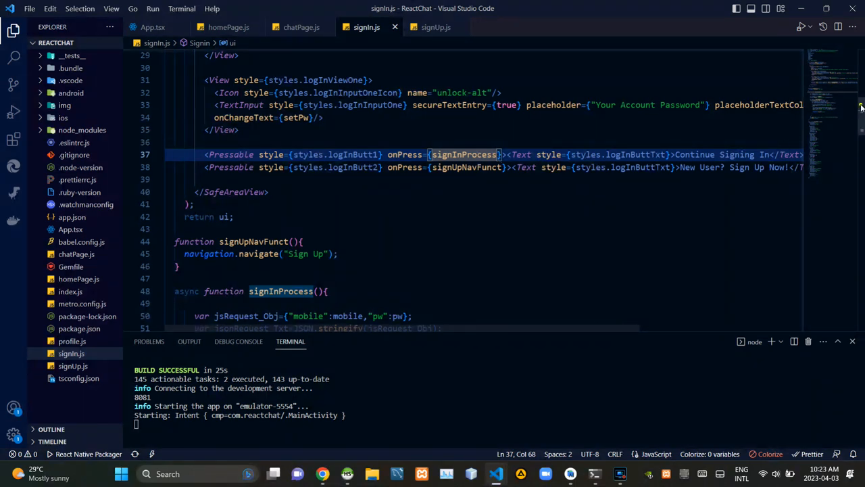
{"action": "scroll", "scroll_direction": "down", "scroll_amount": 3}
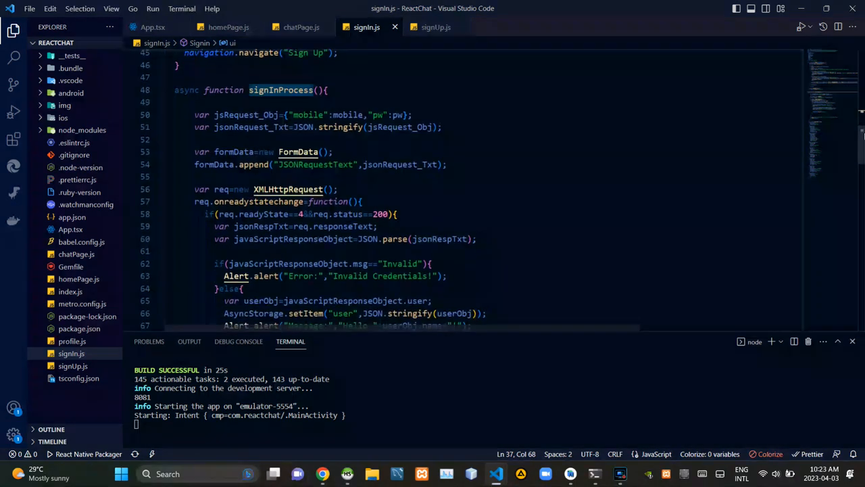
{"action": "scroll", "scroll_direction": "down", "scroll_amount": 3}
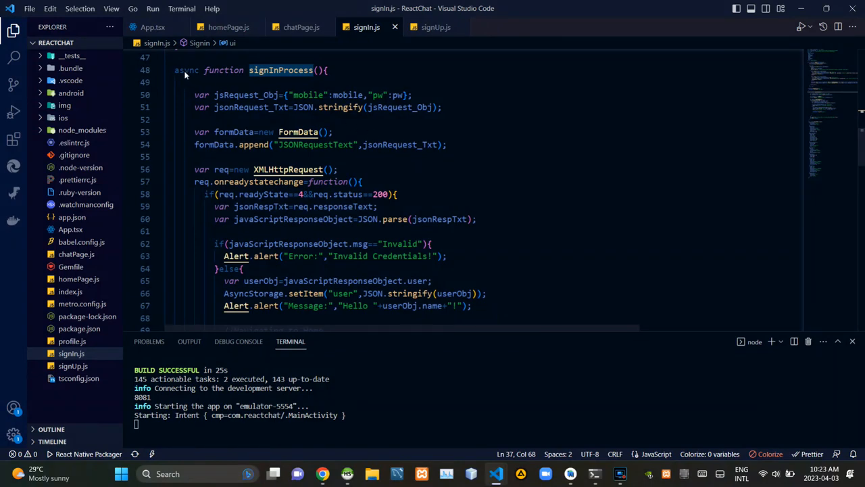
{"action": "double_click", "coordinate": [281, 71]}
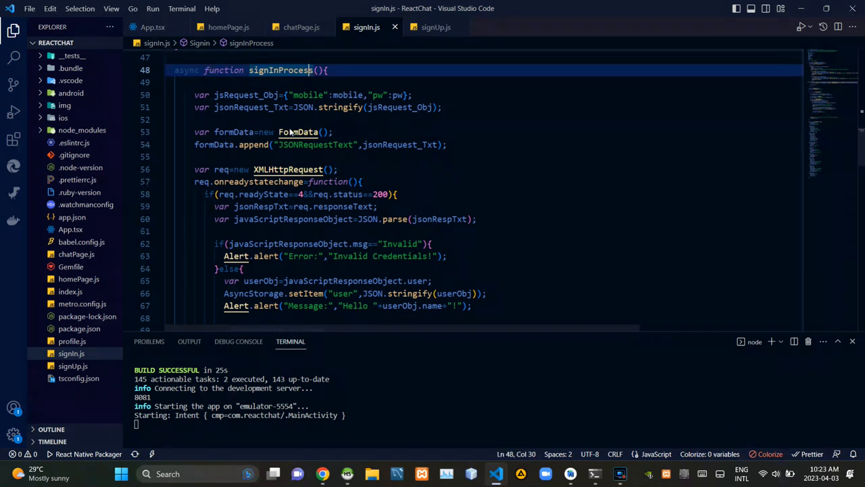
{"action": "left_click_drag", "start_coordinate": [195, 94], "coordinate": [314, 107]}
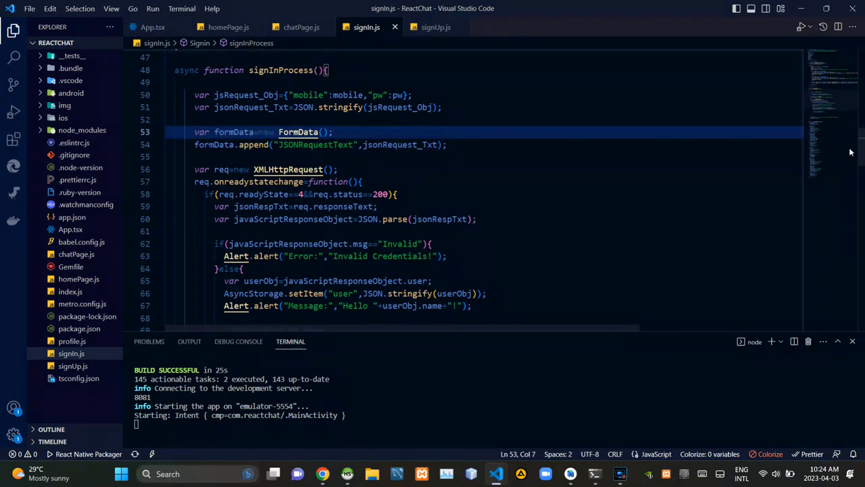
{"action": "scroll", "scroll_direction": "down", "scroll_amount": 3}
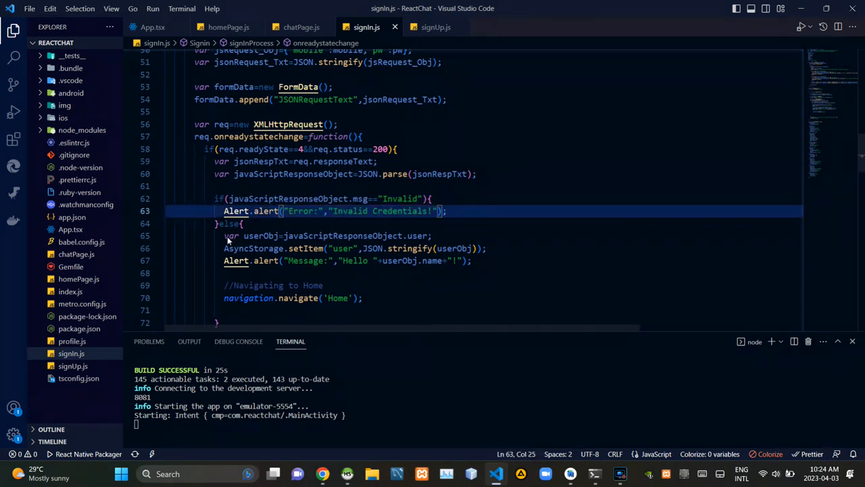
{"action": "mouse_move", "coordinate": [233, 252]}
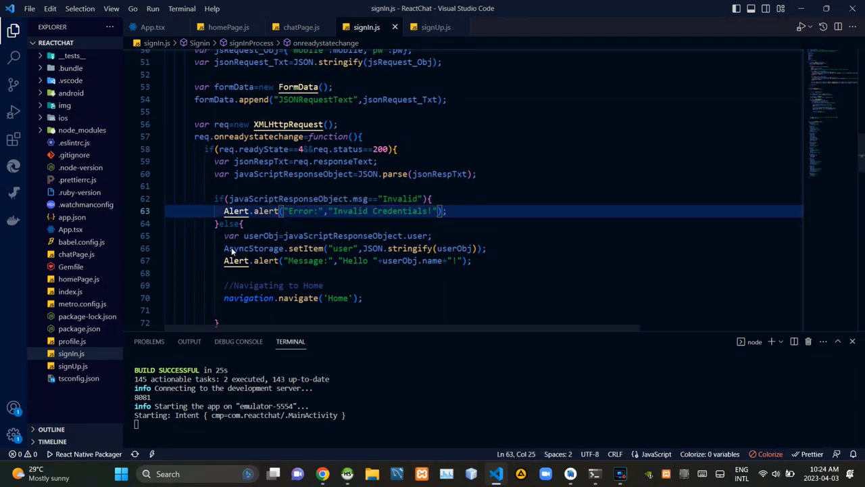
{"action": "double_click", "coordinate": [254, 249]}
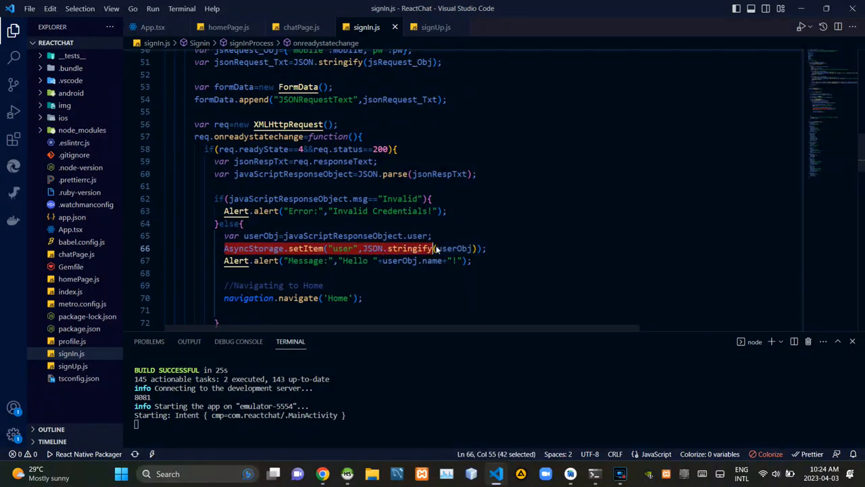
{"action": "left_click", "coordinate": [480, 249]}
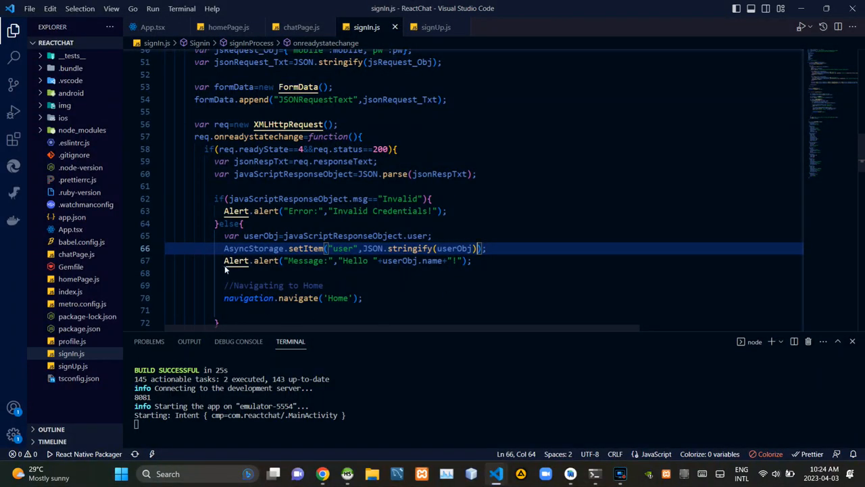
{"action": "left_click_drag", "start_coordinate": [225, 260], "coordinate": [368, 260]}
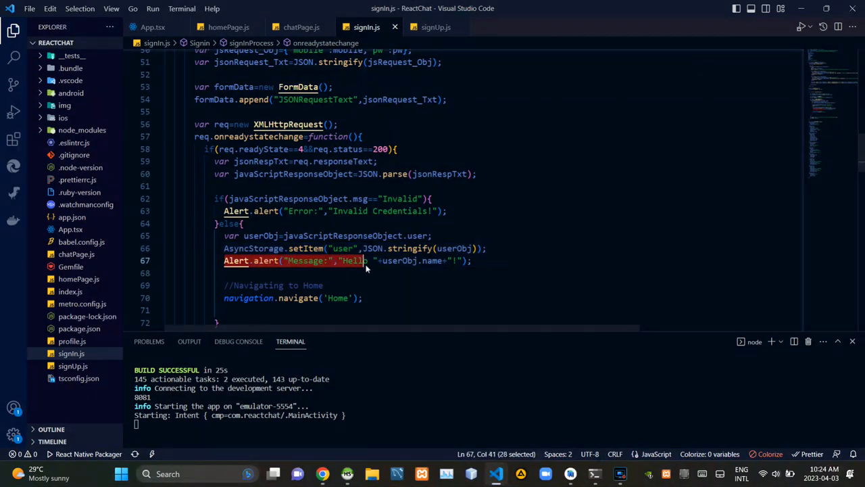
{"action": "left_click_drag", "start_coordinate": [365, 260], "coordinate": [472, 259]}
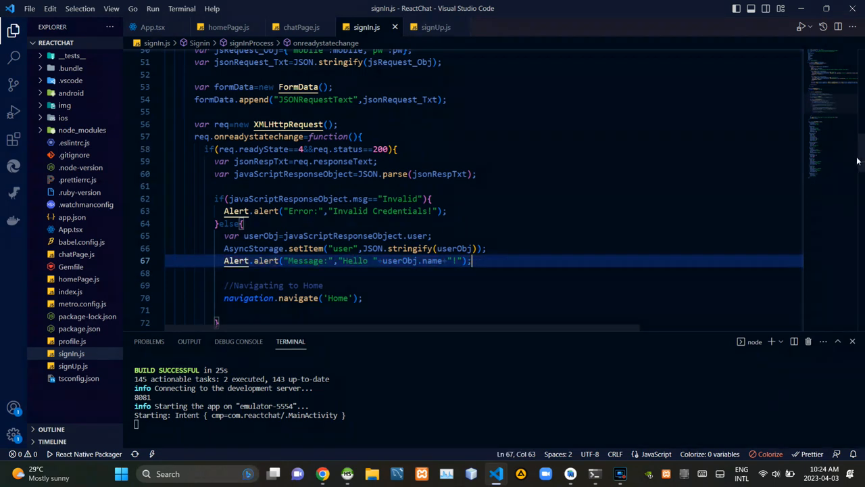
{"action": "scroll", "scroll_direction": "down", "scroll_amount": 3}
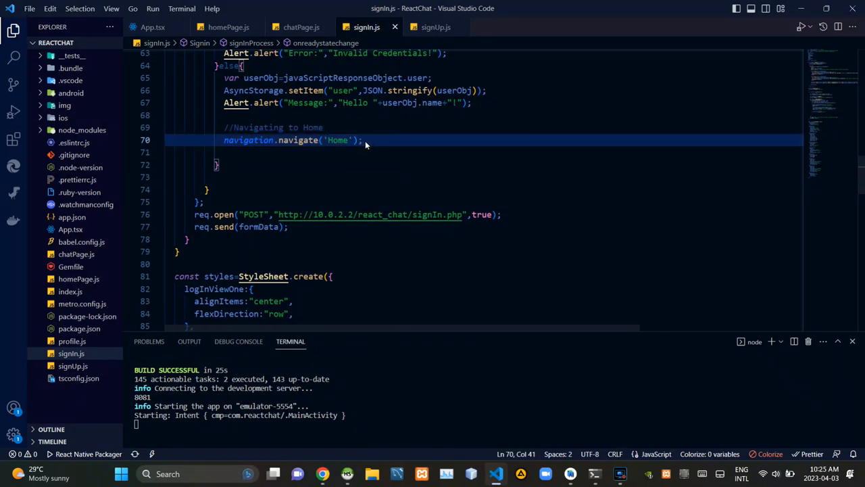
{"action": "scroll", "scroll_direction": "down", "scroll_amount": 3}
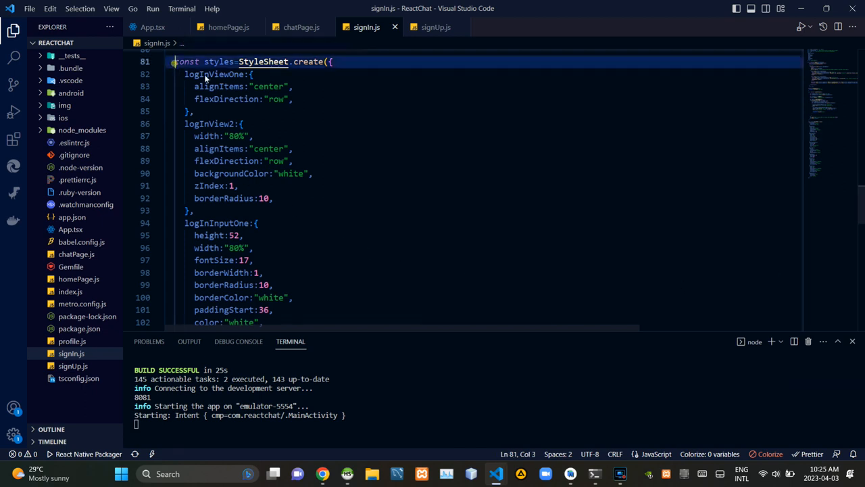
{"action": "left_click", "coordinate": [274, 284]}
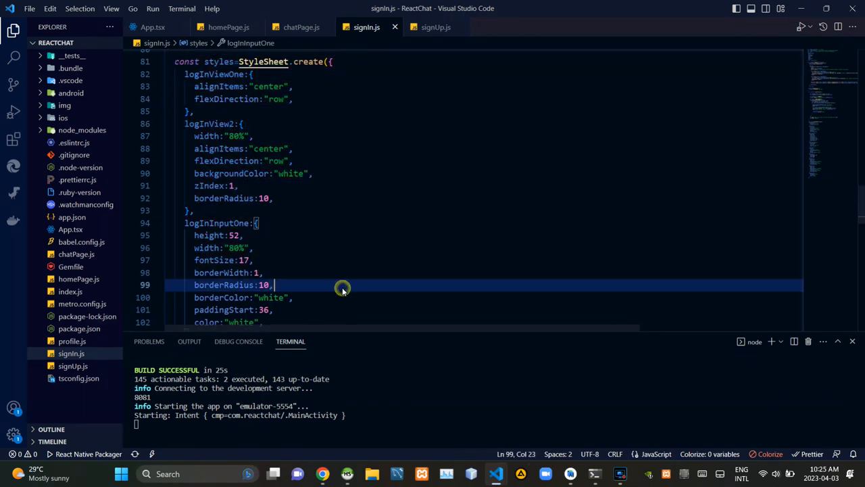
{"action": "scroll", "scroll_direction": "down", "scroll_amount": 3}
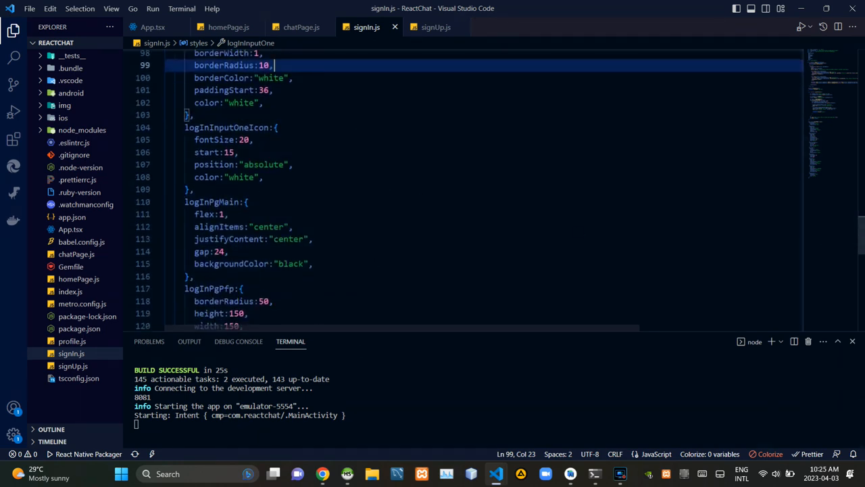
{"action": "scroll", "scroll_direction": "down", "scroll_amount": 3}
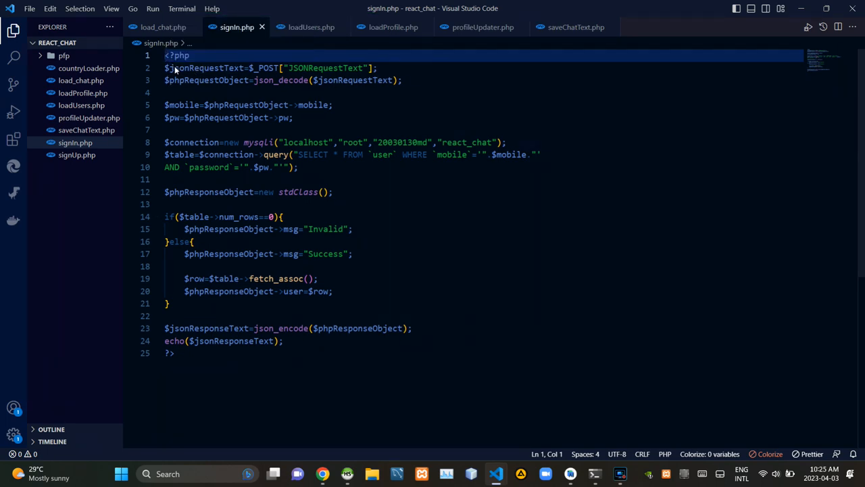
- Highlight the phpRequestObject JSON decoding and the database connection and query lines
{"action": "double_click", "coordinate": [182, 80]}
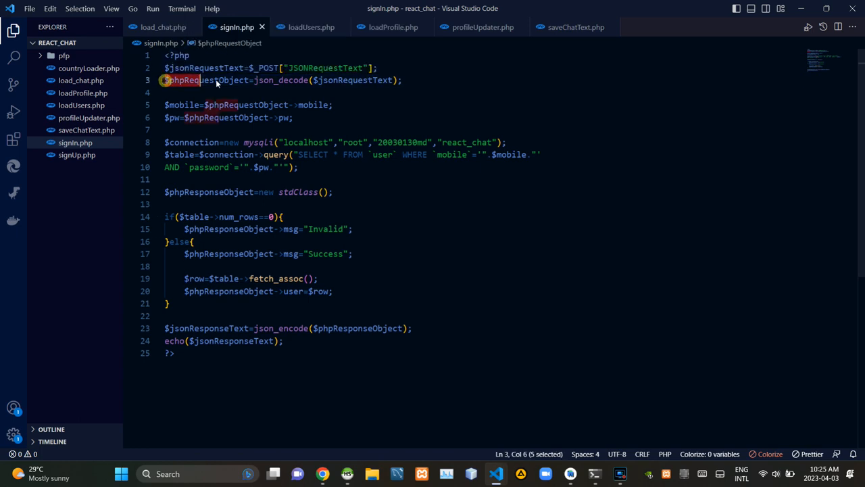
{"action": "left_click_drag", "start_coordinate": [164, 80], "coordinate": [391, 80]}
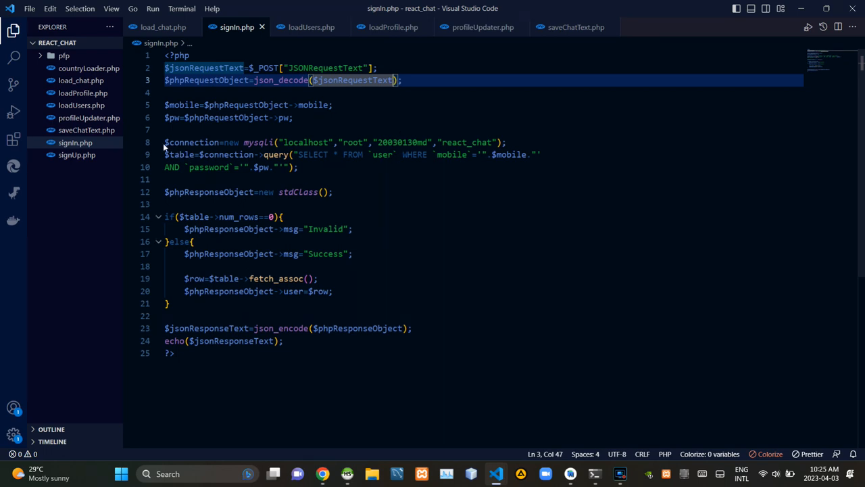
{"action": "left_click_drag", "start_coordinate": [165, 142], "coordinate": [295, 168]}
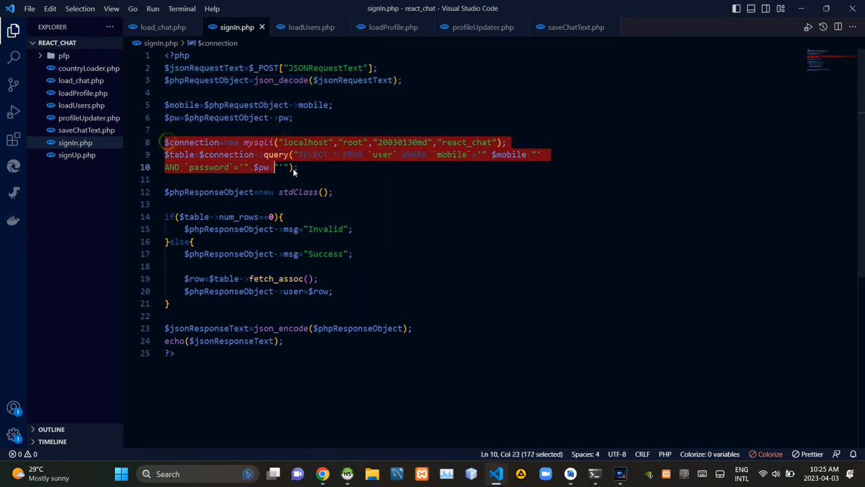
{"action": "left_click", "coordinate": [419, 167]}
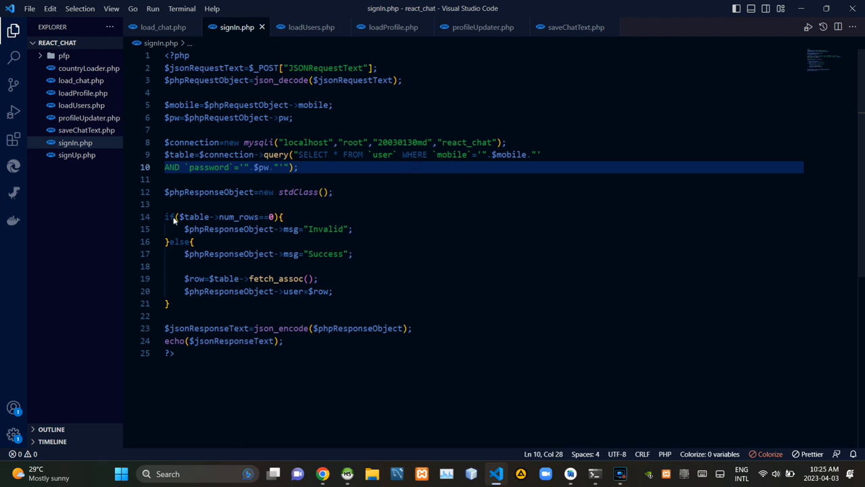
- Highlight the phpResponseObject and the line where it is JSON-encoded and echoed
{"action": "double_click", "coordinate": [327, 230]}
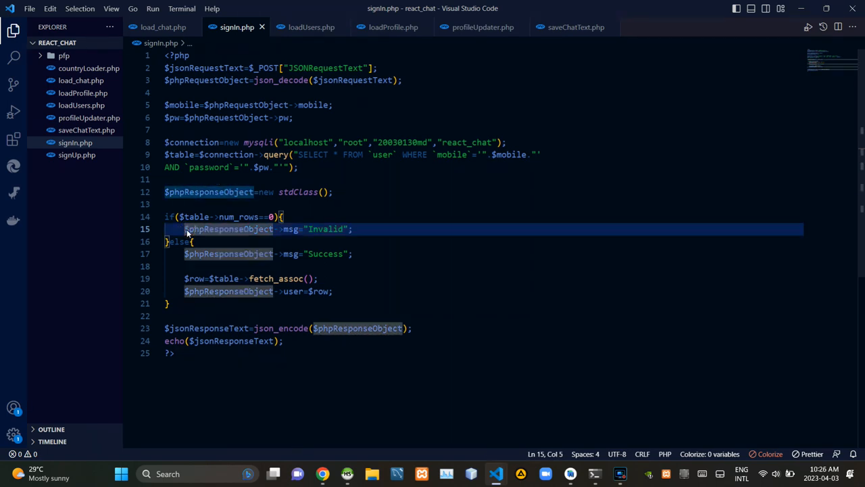
{"action": "double_click", "coordinate": [227, 254]}
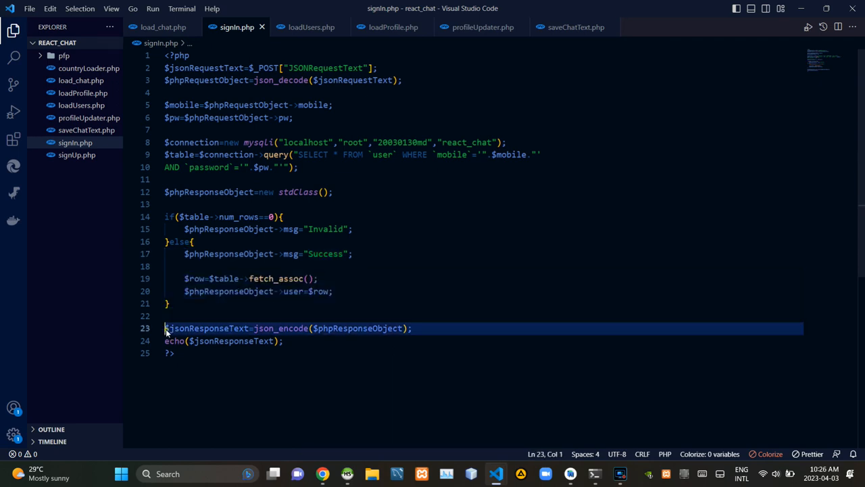
{"action": "left_click_drag", "start_coordinate": [165, 328], "coordinate": [332, 329]}
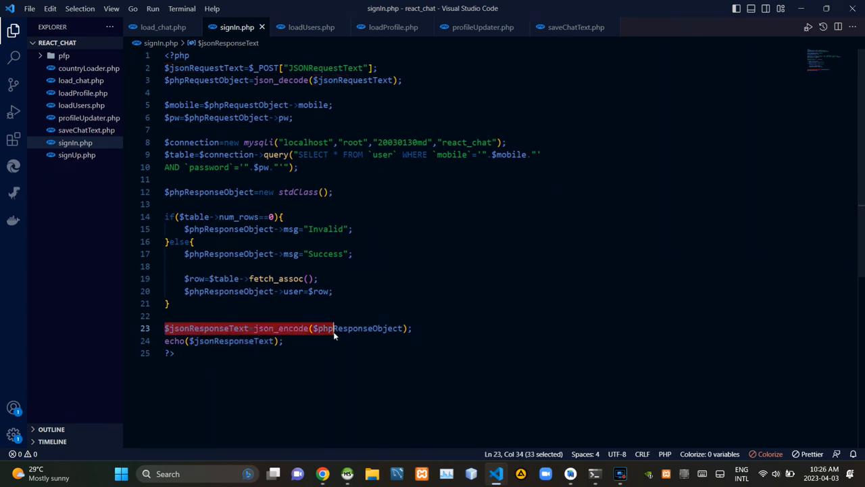